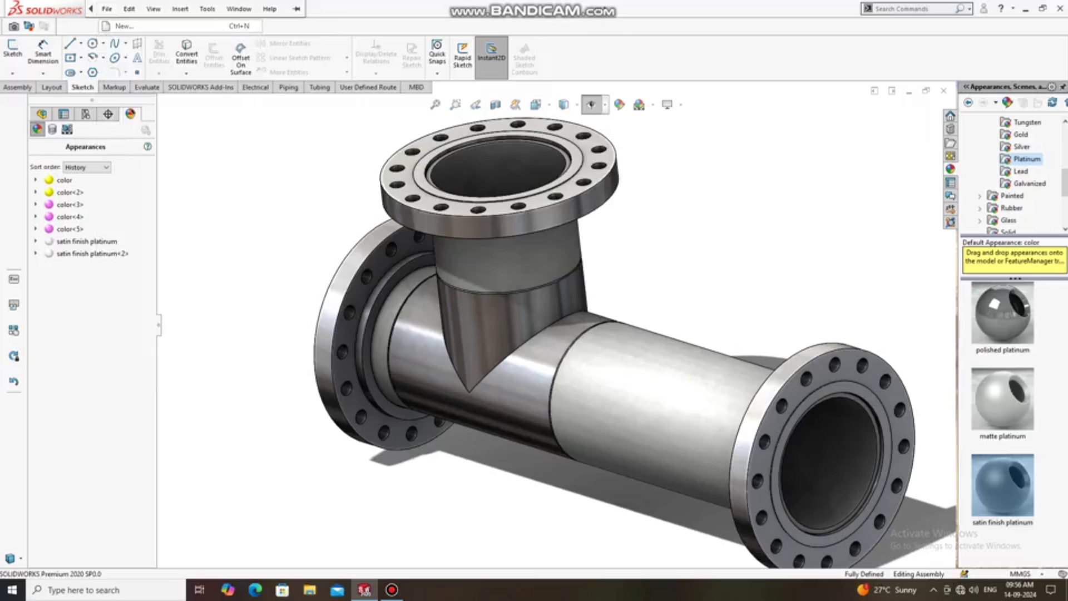
- Start a new, empty Assembly document from File > New
click(107, 25)
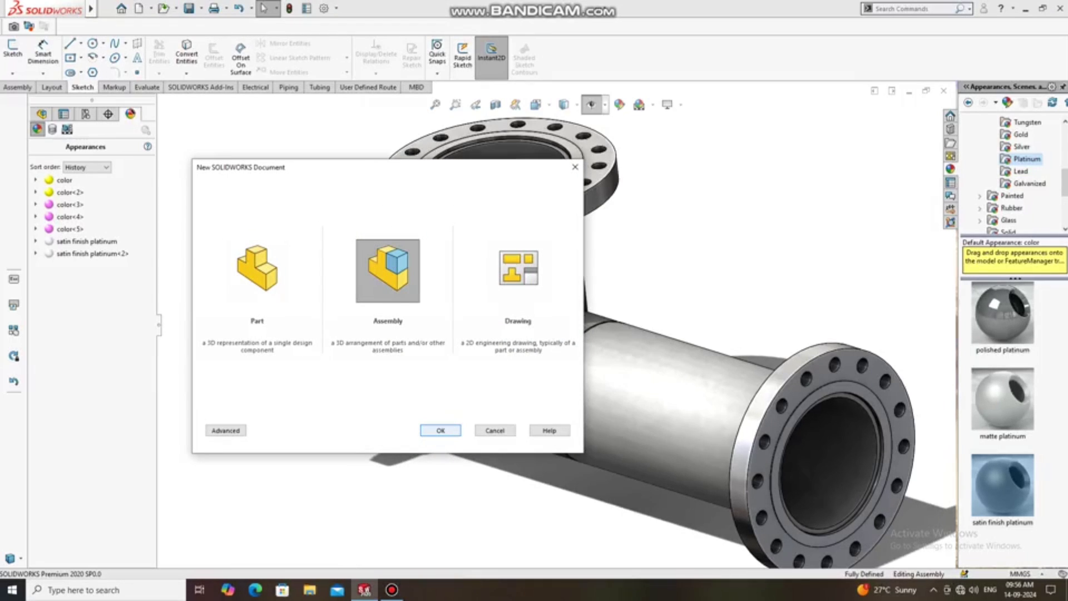
click(441, 430)
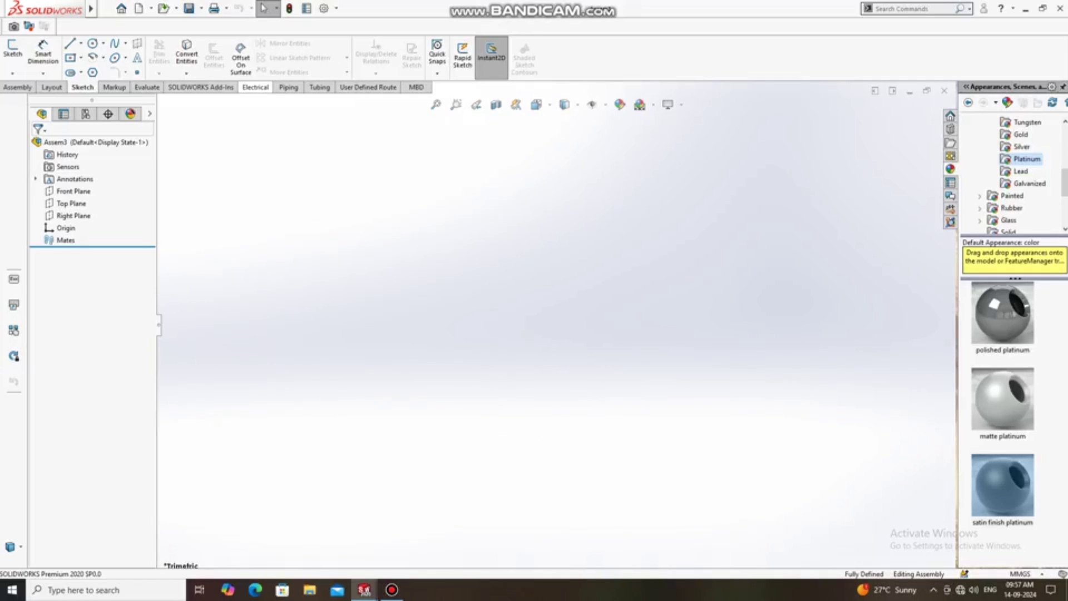
- Enable the SOLIDWORKS Routing add-in and show the Design Library with the Piping commands
click(202, 86)
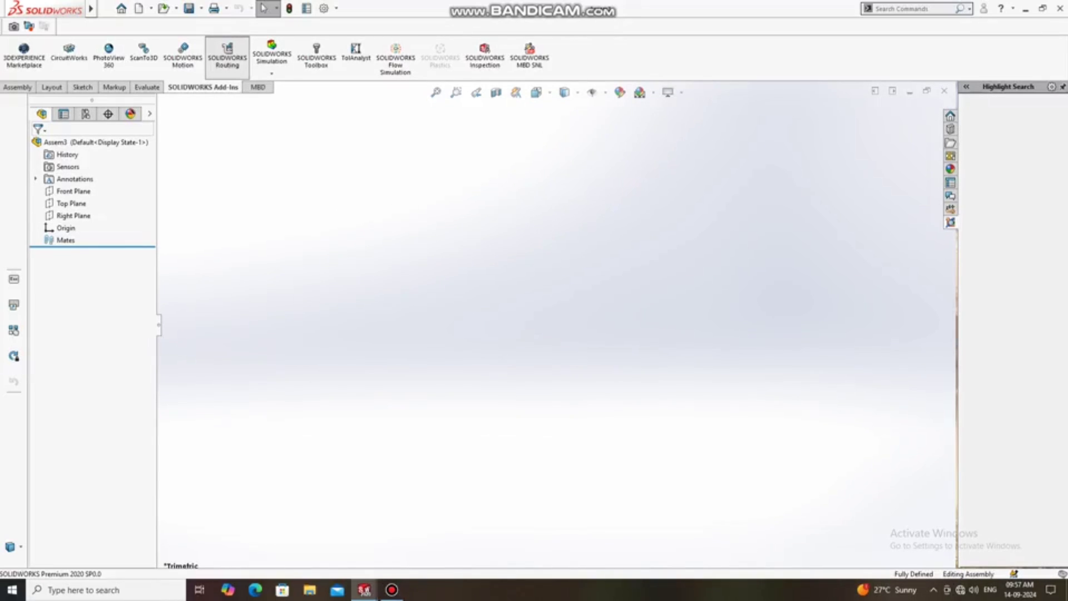
click(226, 57)
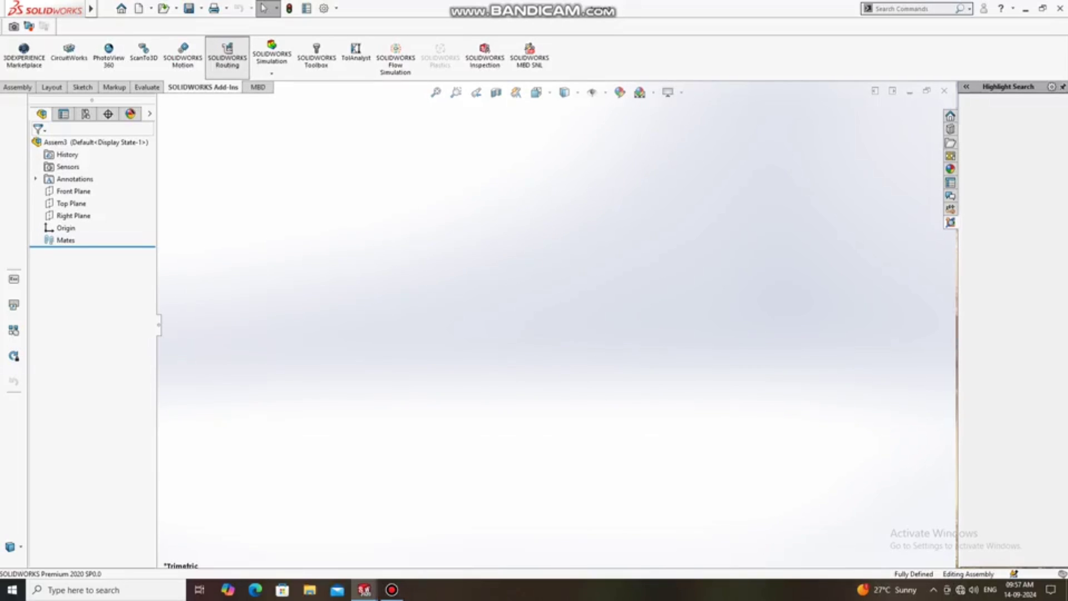
click(226, 55)
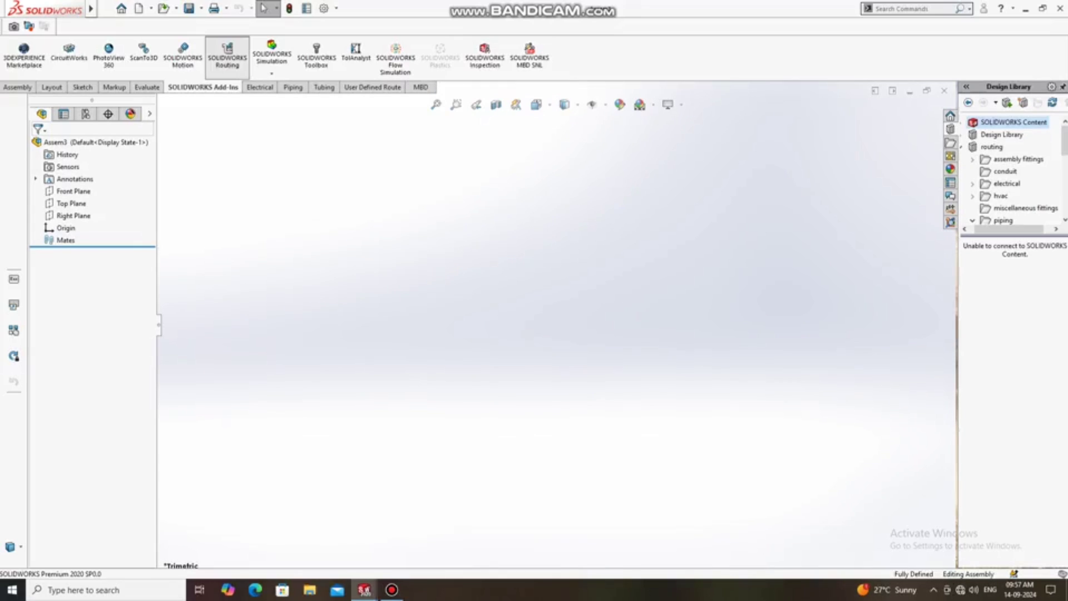
click(288, 87)
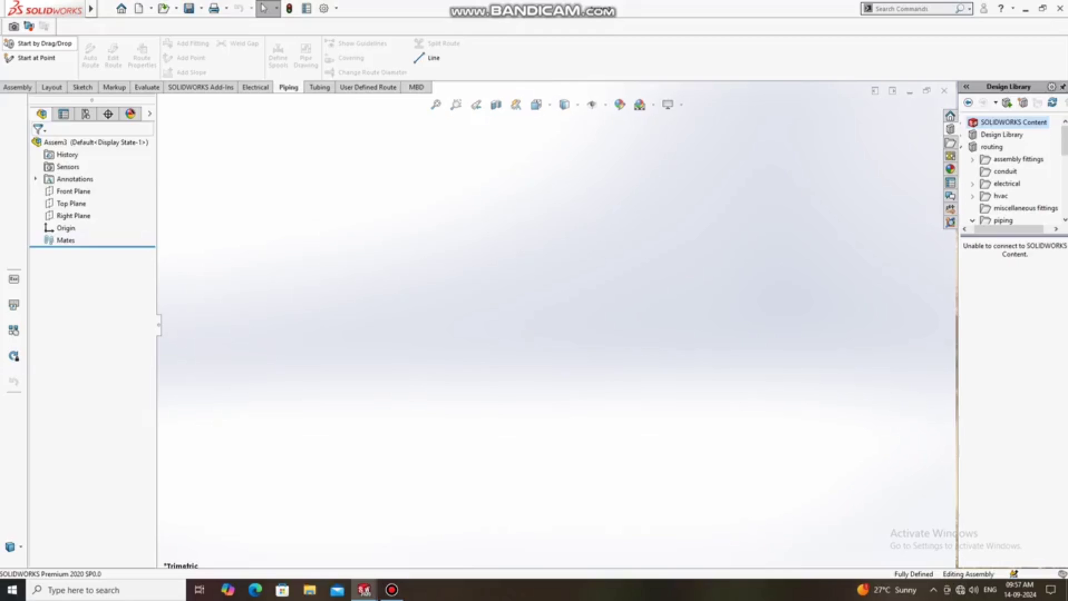
- Start a route by drag/drop with a Slip On Flange 300-NPS10 in the empty assembly
click(1002, 220)
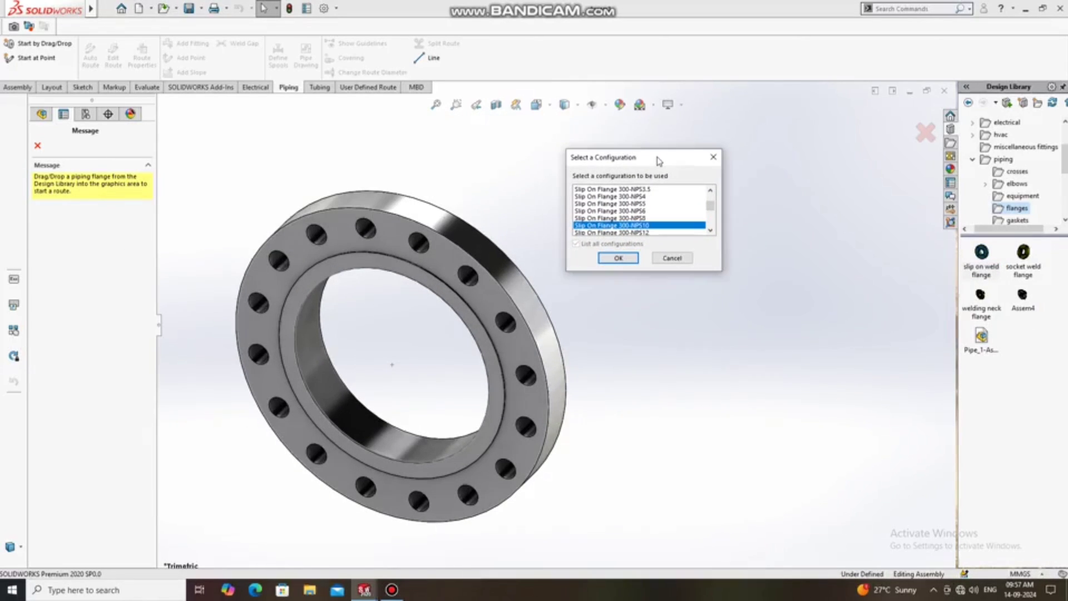
scroll(down, 3)
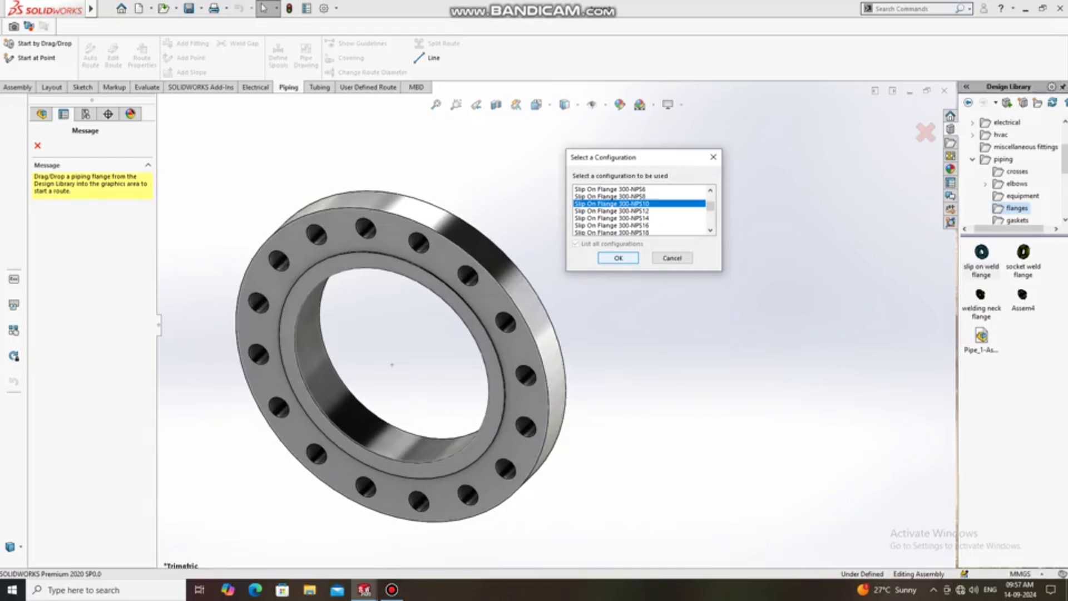
click(618, 257)
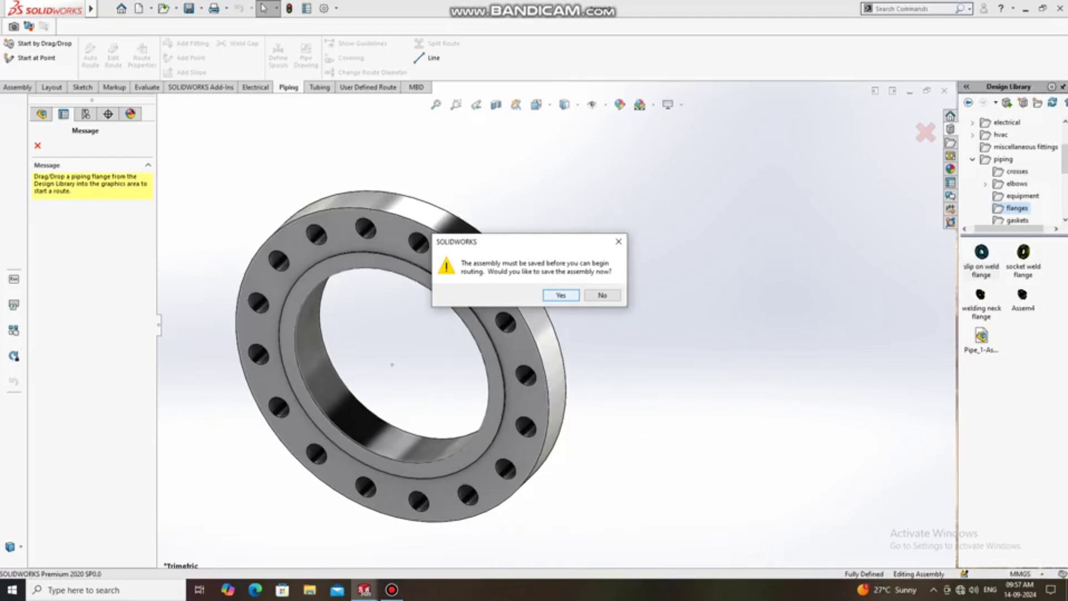
- Save the assembly as Spool 1, saving the modified components too
click(559, 295)
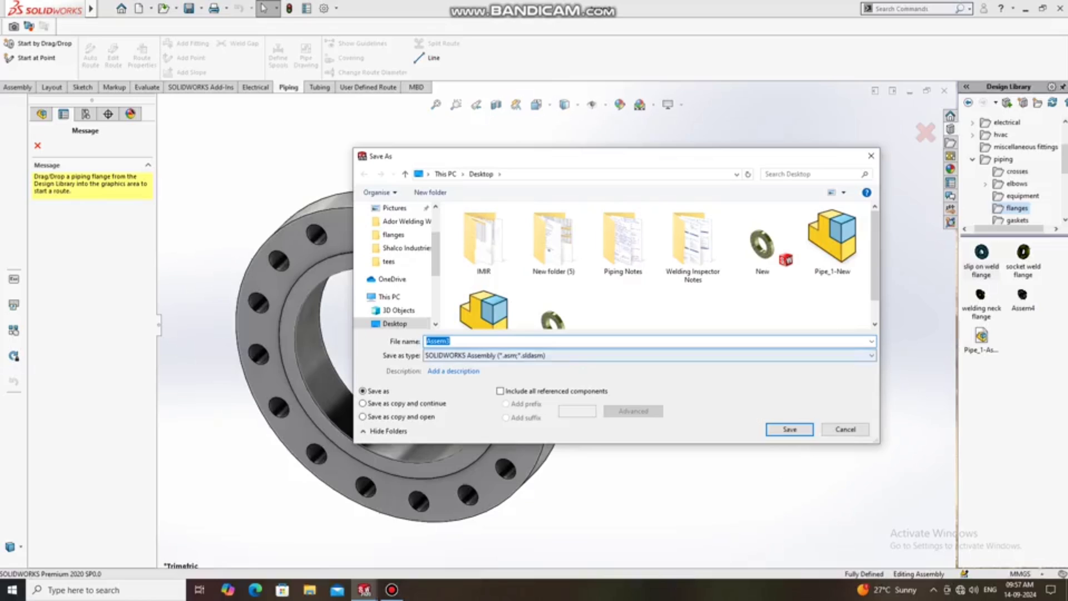
text(s)
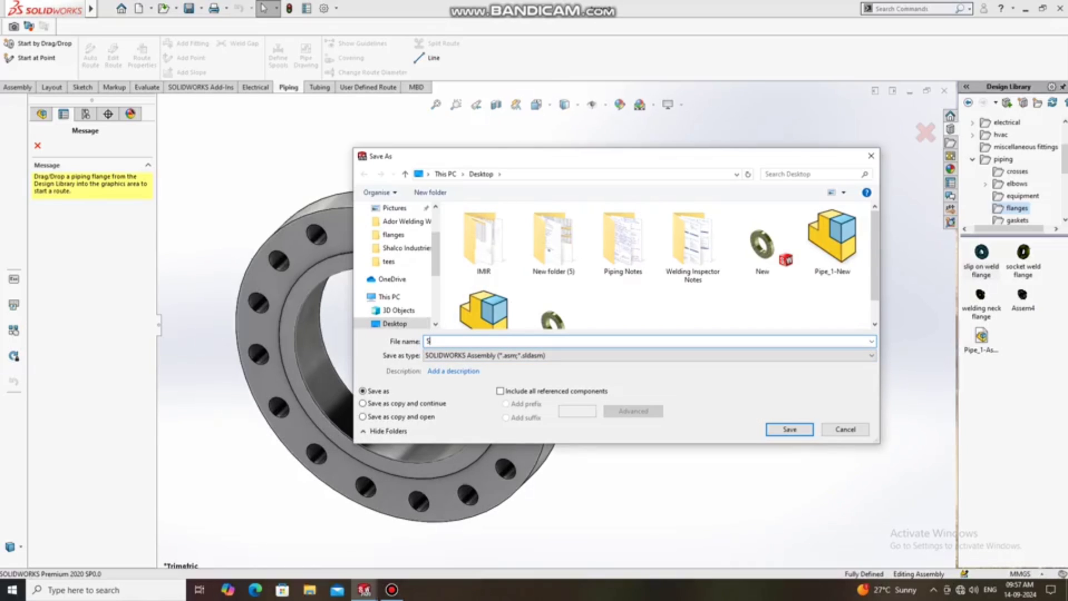
text(pool 1)
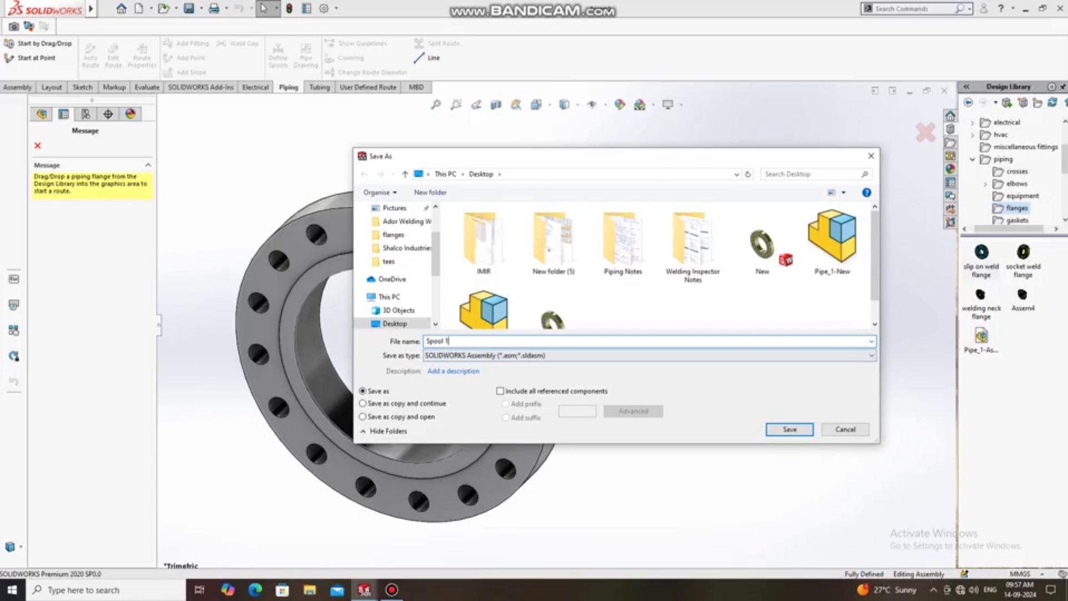
click(788, 429)
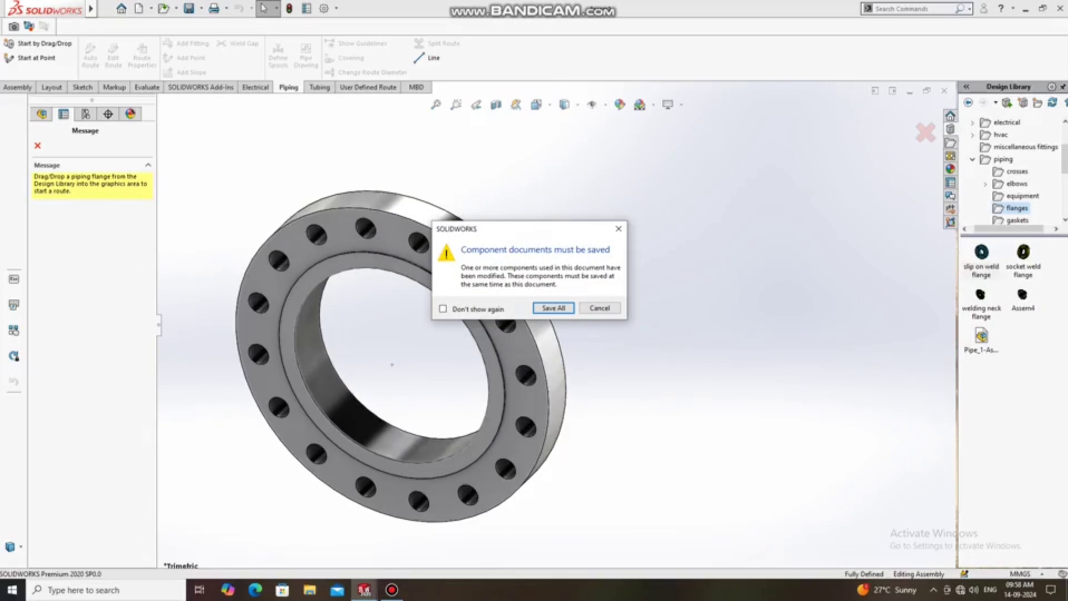
click(553, 307)
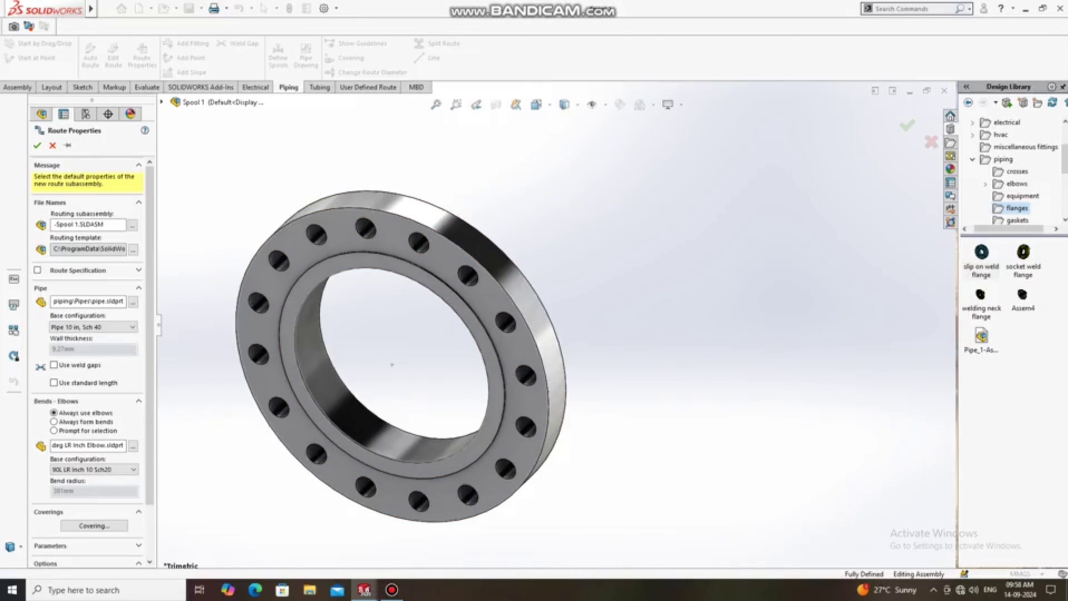
- Accept Route Properties with Pipe 10 in, Sch 40 and draw the run out from the flange
click(38, 144)
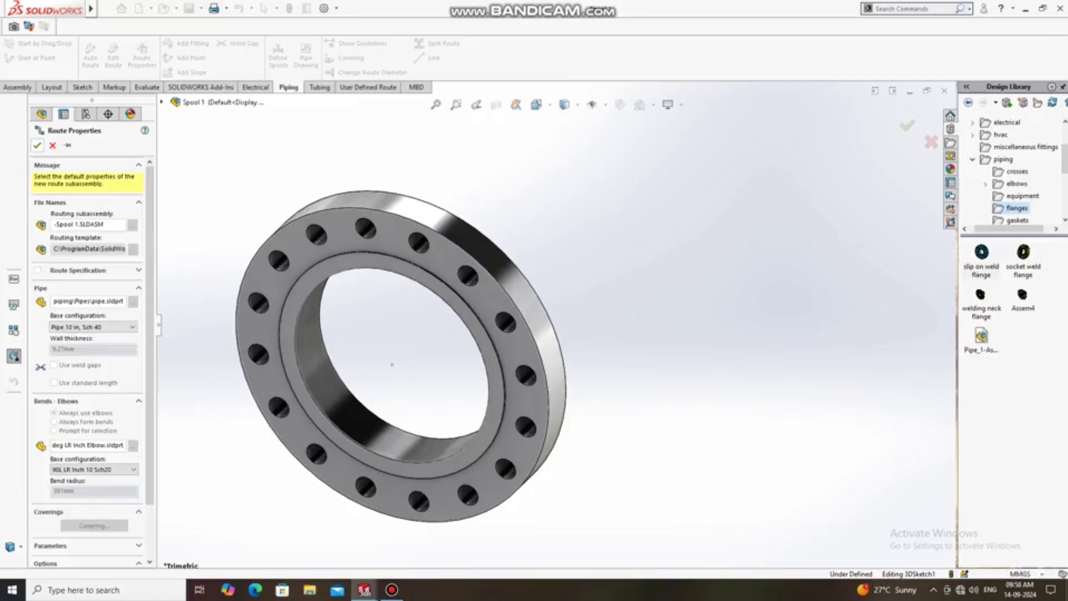
click(38, 145)
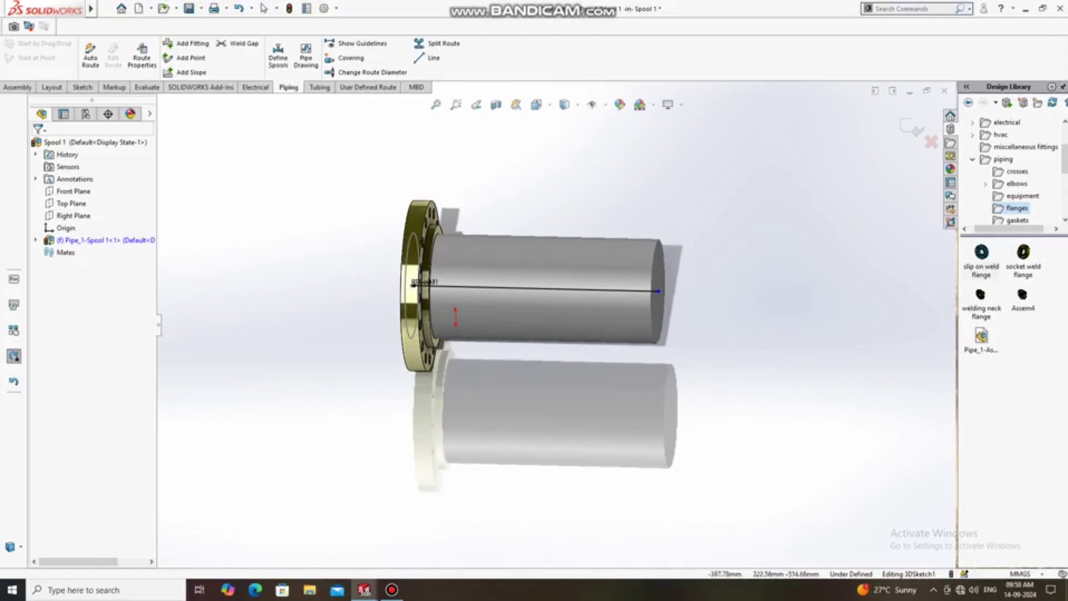
- Cap the far pipe end with a second Slip On Flange 300-NPS10
click(639, 104)
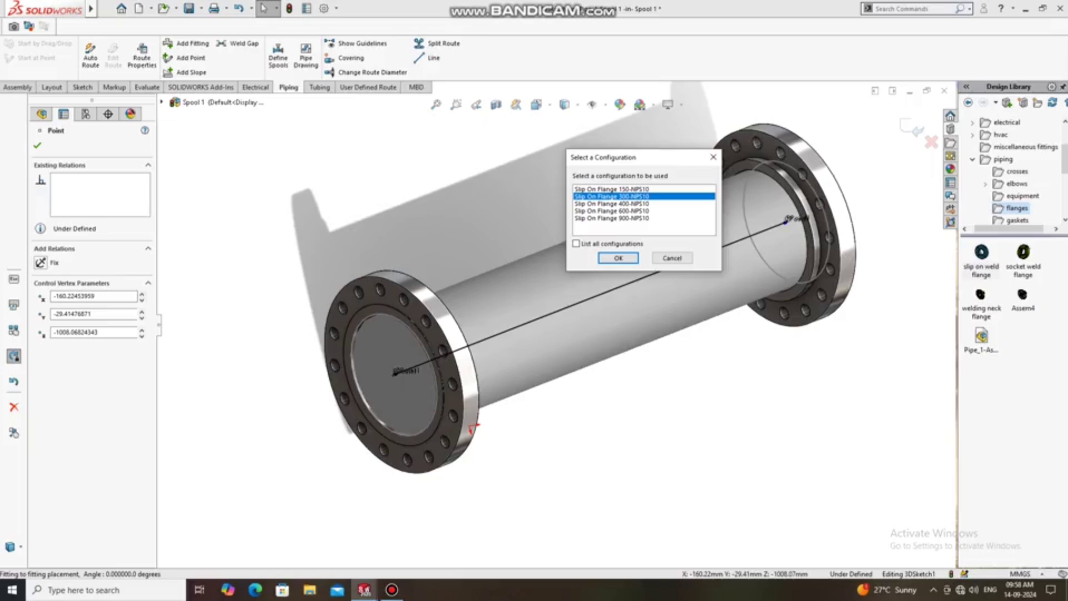
click(618, 257)
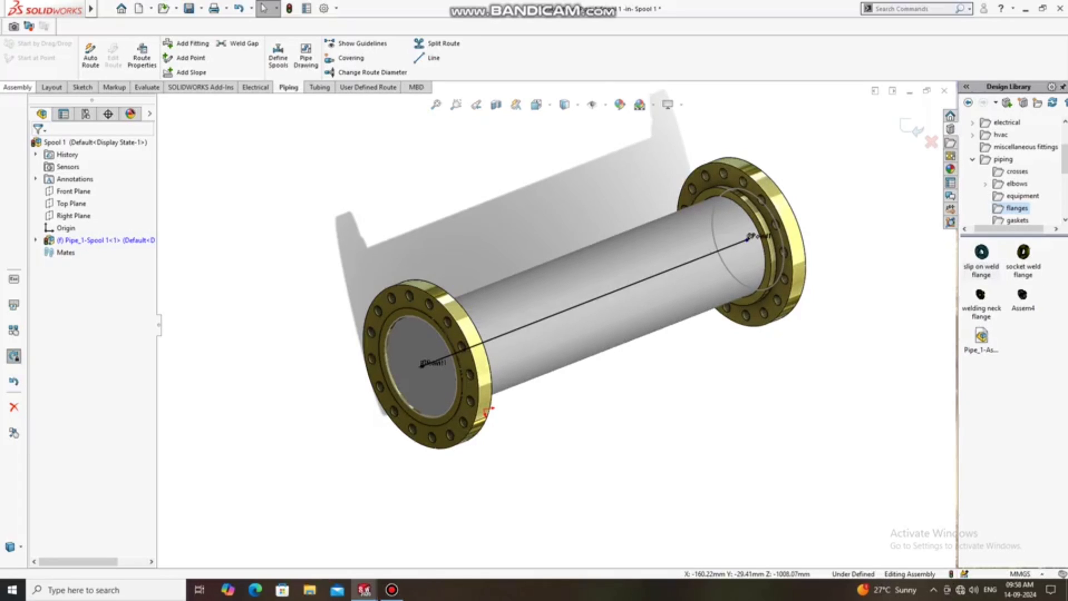
- Add a Smart Dimension along the route between the flange faces, reading 1152.22 mm
click(18, 86)
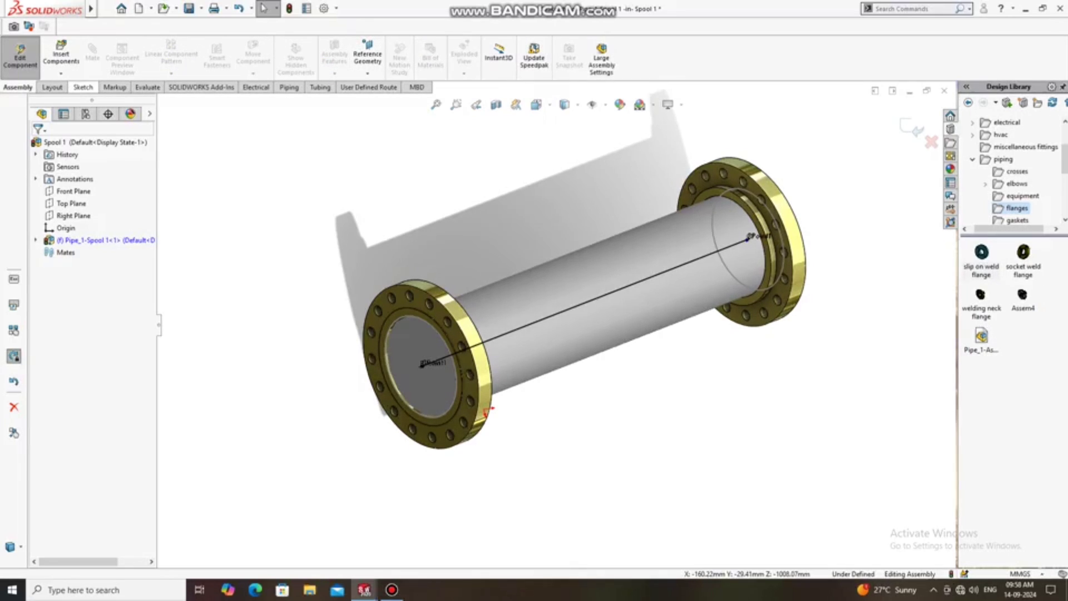
click(147, 87)
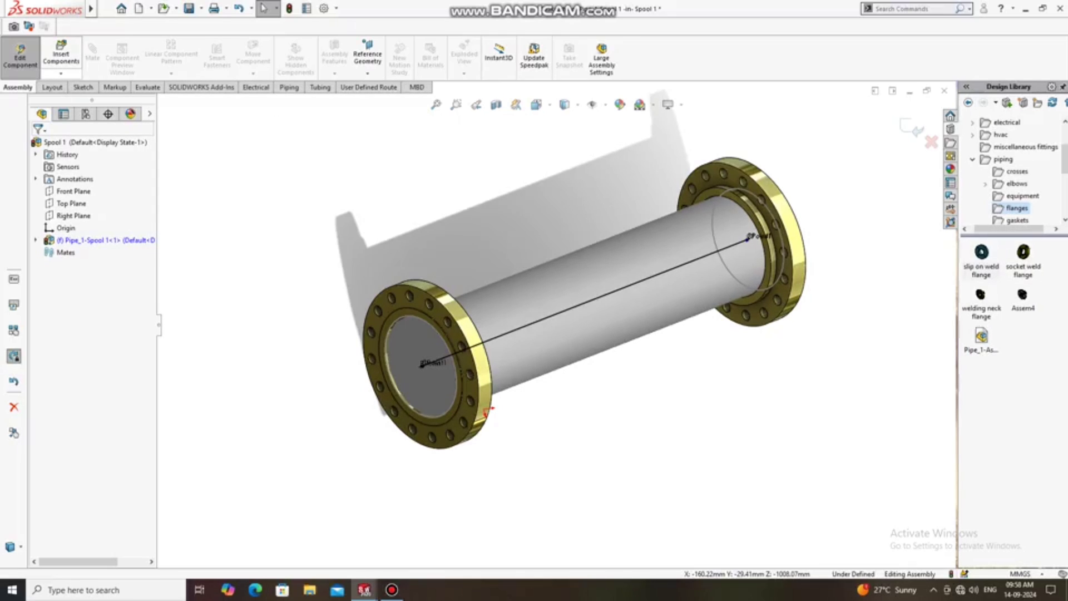
click(81, 87)
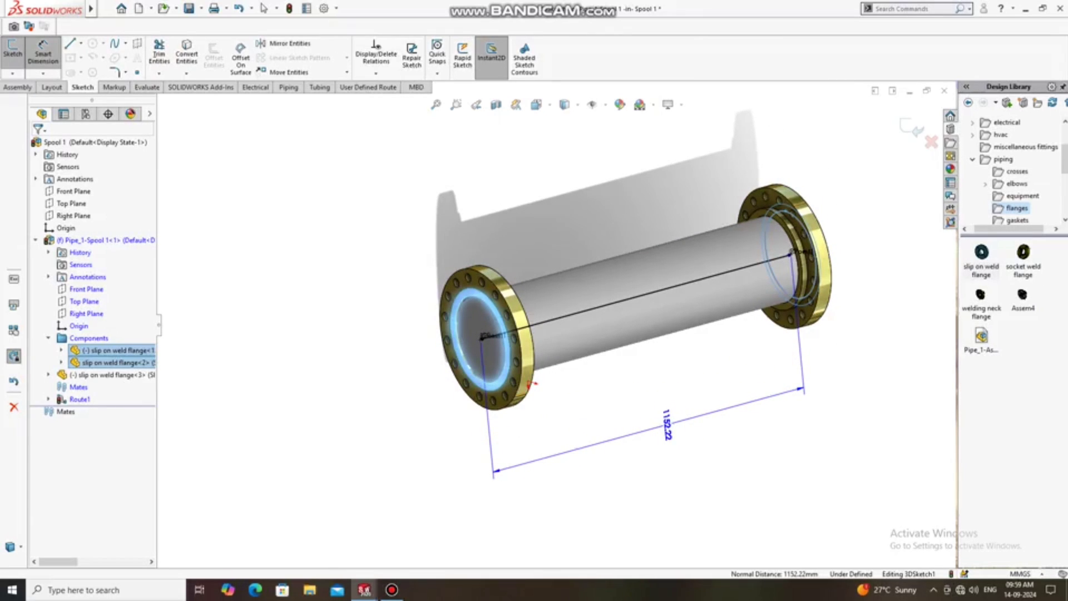
- Change the pipe run length dimension from 1152.22 to exactly 1152 mm
double_click(665, 433)
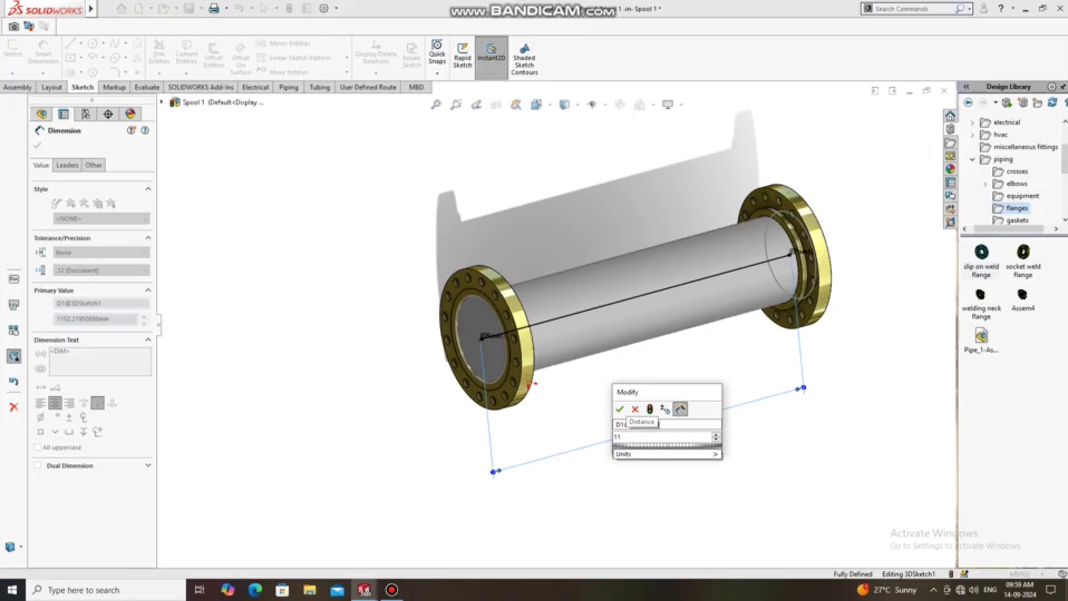
text(1152)
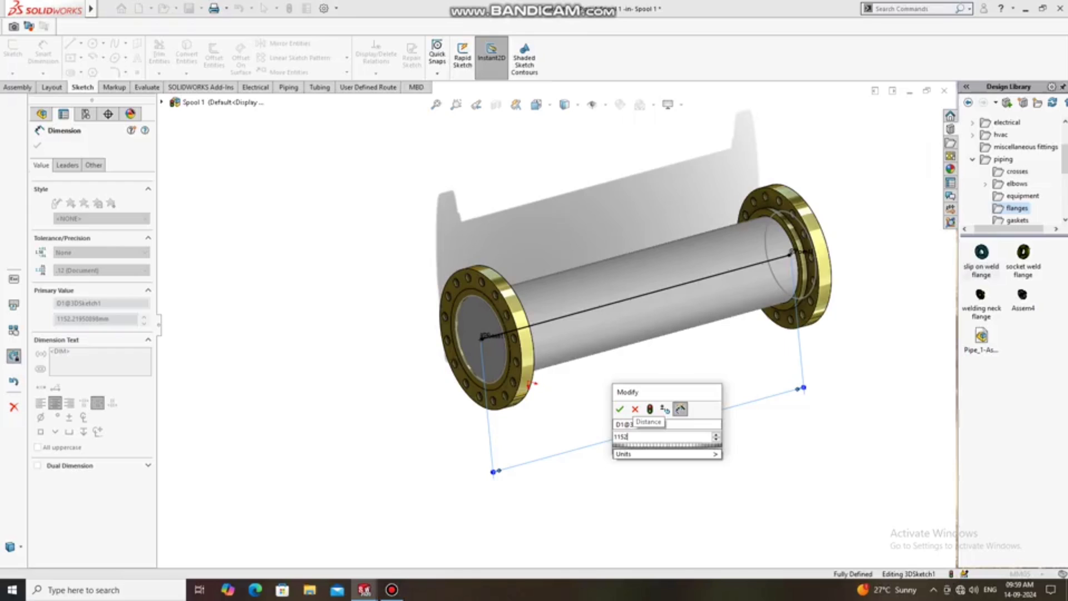
click(619, 409)
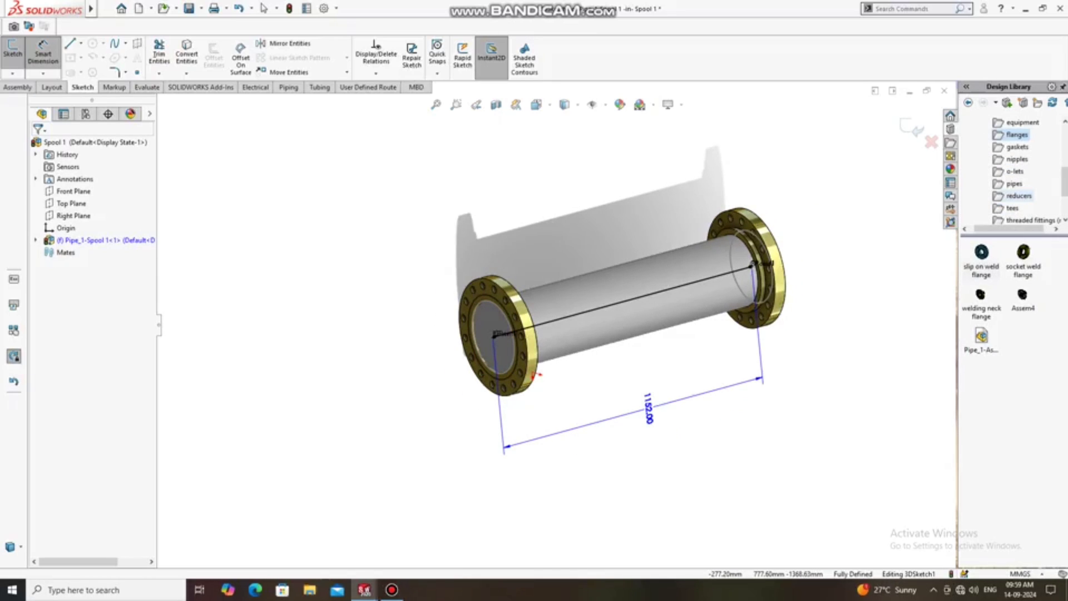
mouse_move(1015, 196)
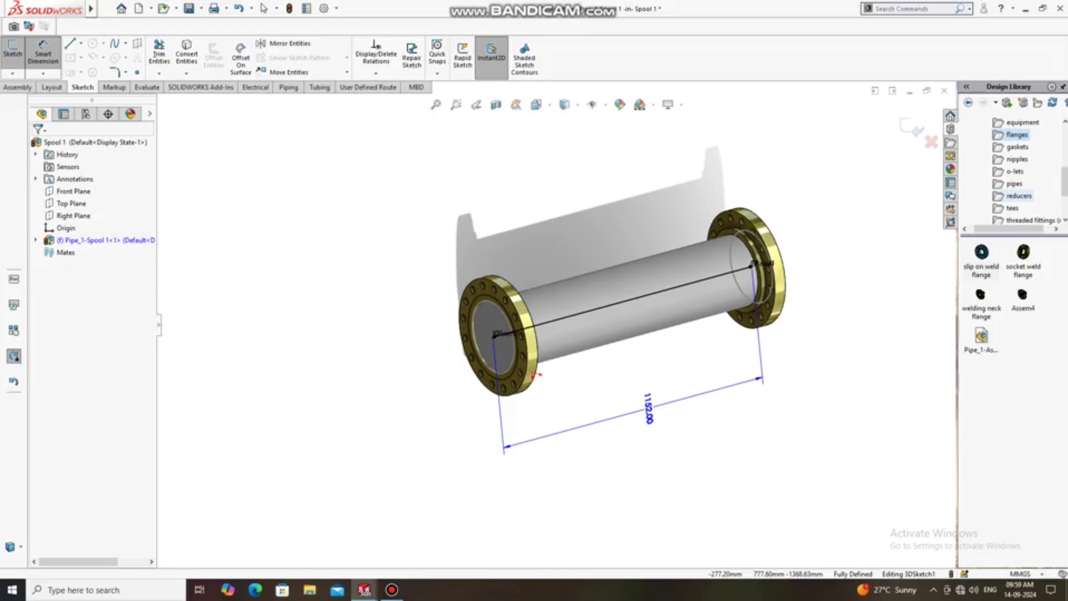
click(1002, 159)
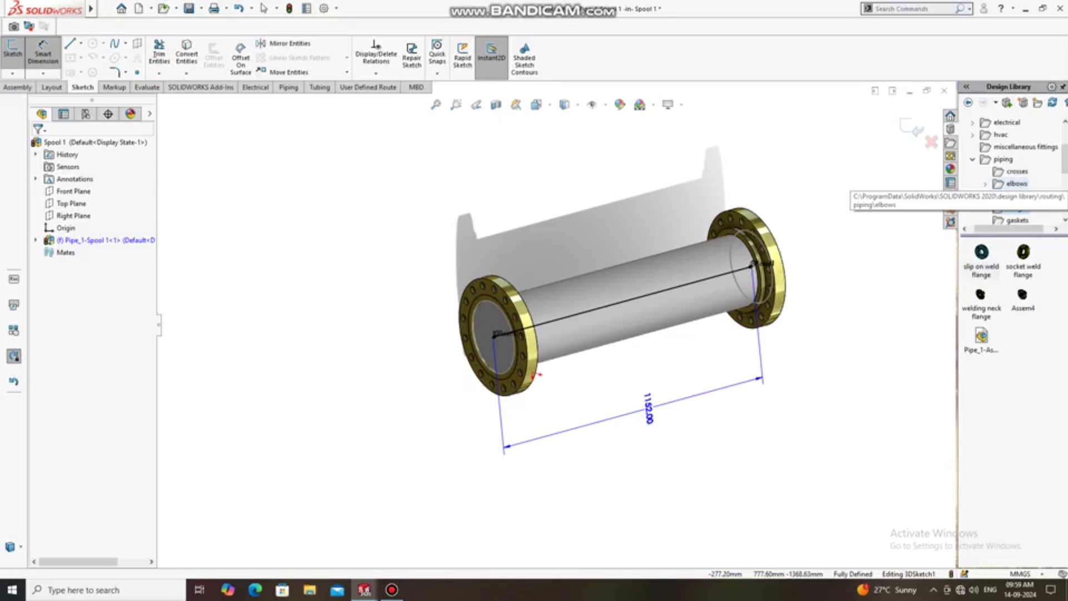
- Drop a straight Tee Inch 10 Sch40 from piping > tees onto the route midpoint
click(1015, 183)
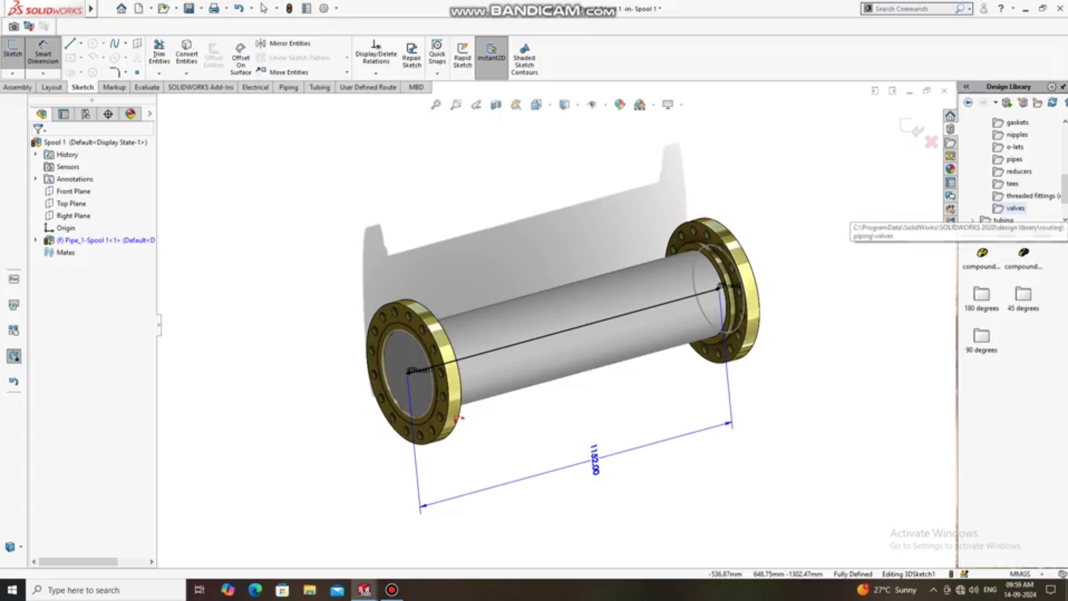
click(1012, 183)
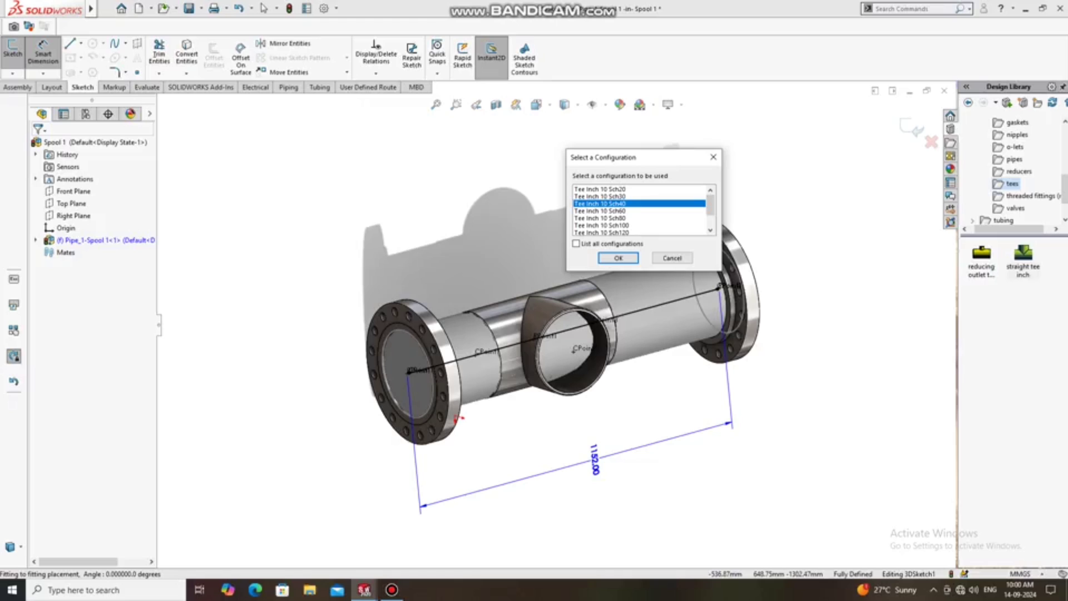
click(617, 257)
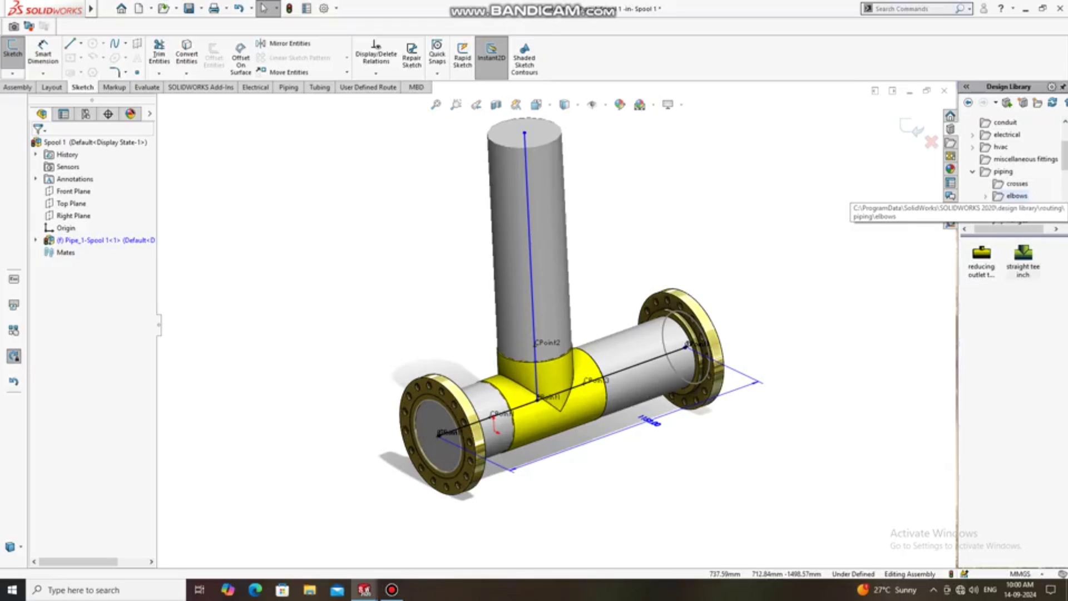
- Place a Slip On Flange 300-NPS10 from piping > flanges on the branch end
click(986, 195)
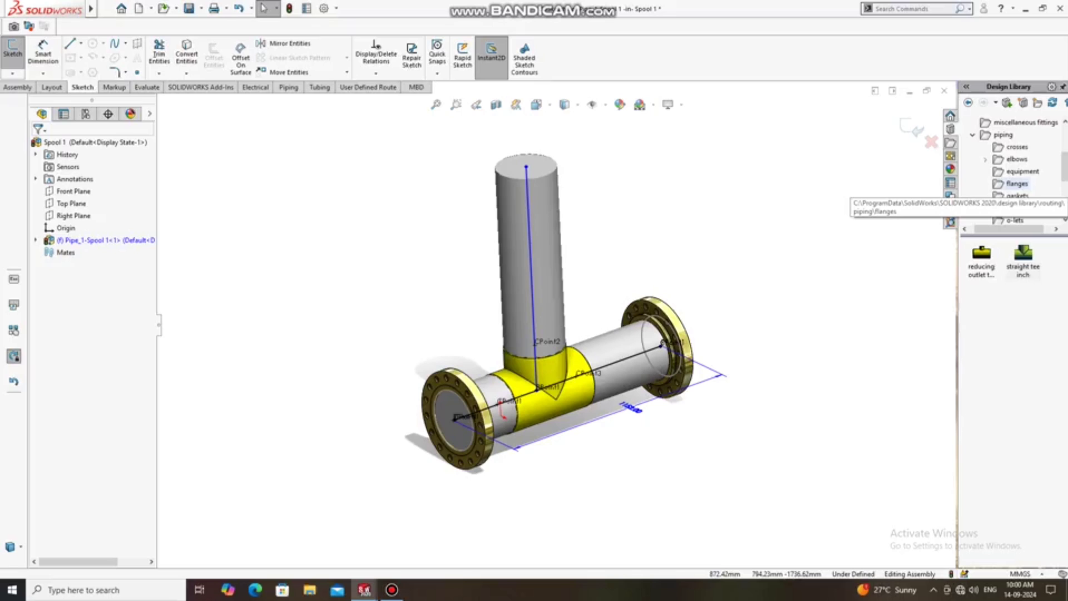
click(1016, 183)
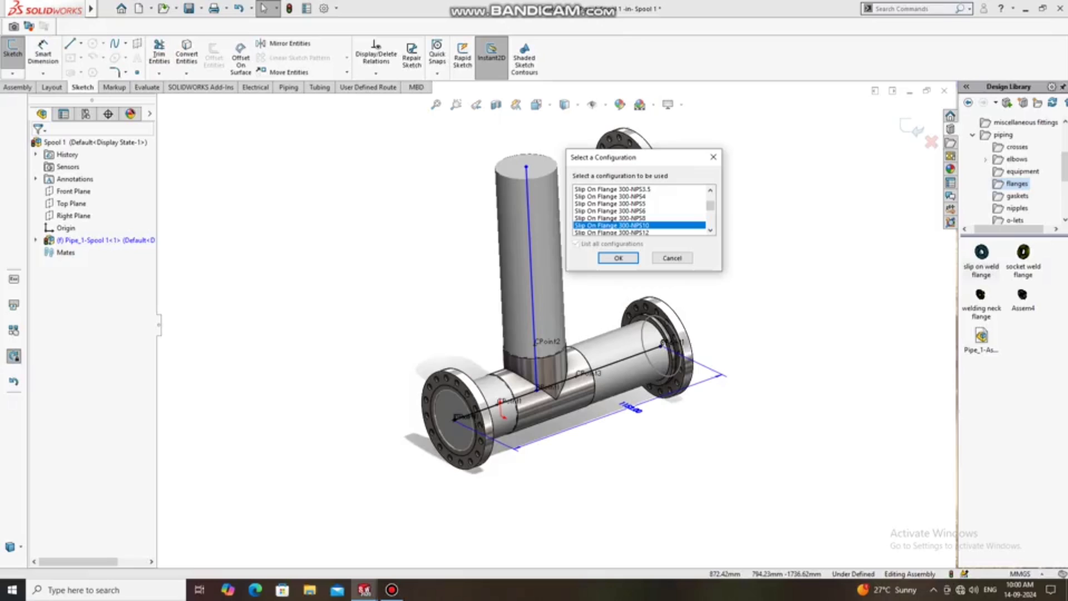
click(618, 257)
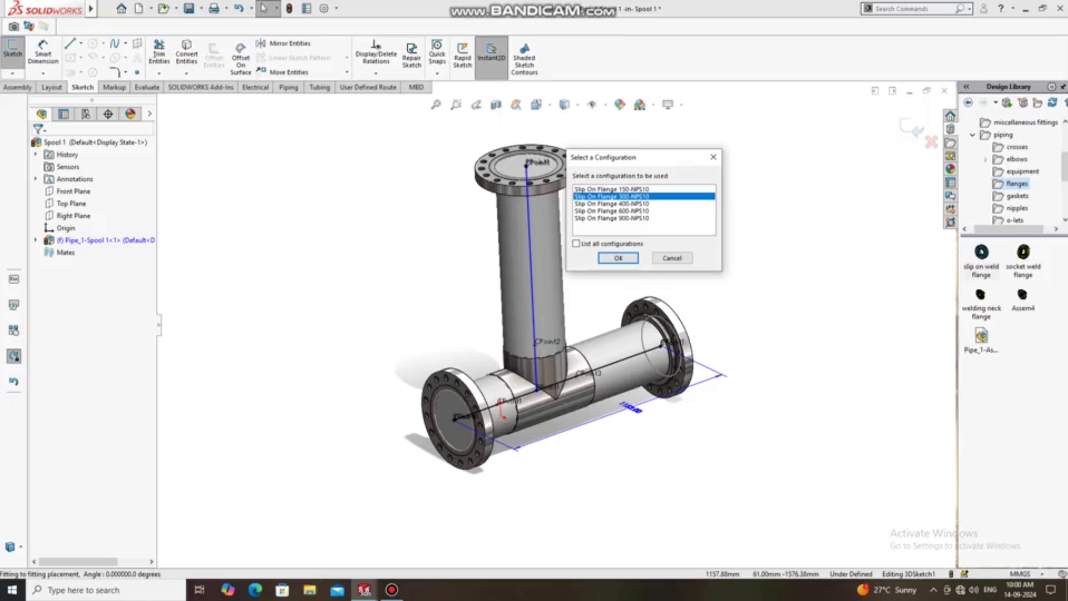
click(617, 257)
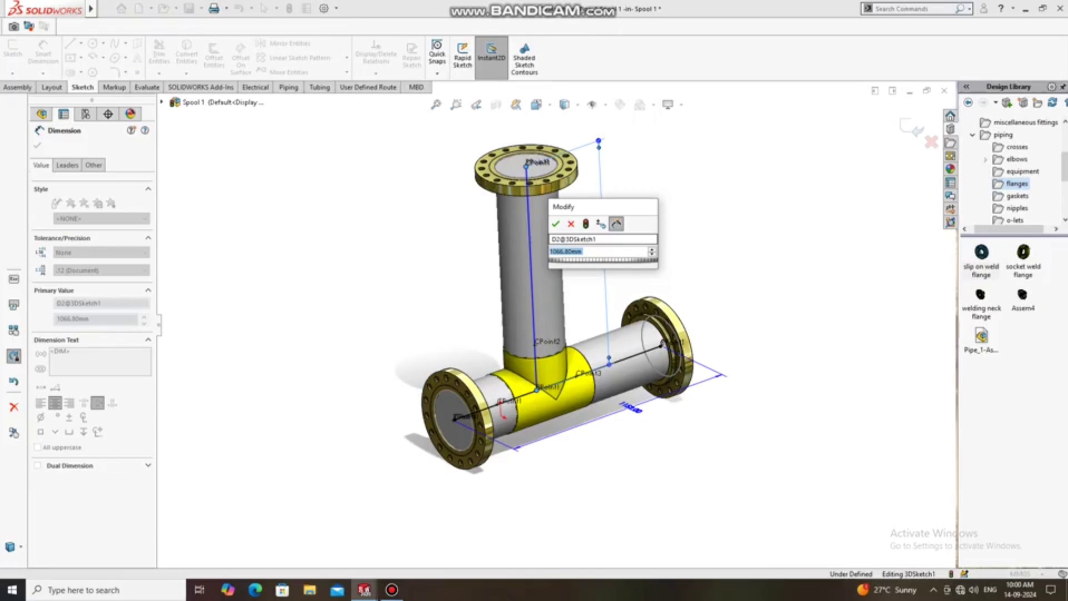
- Set the tee branch height dimension to 406 mm
text(40)
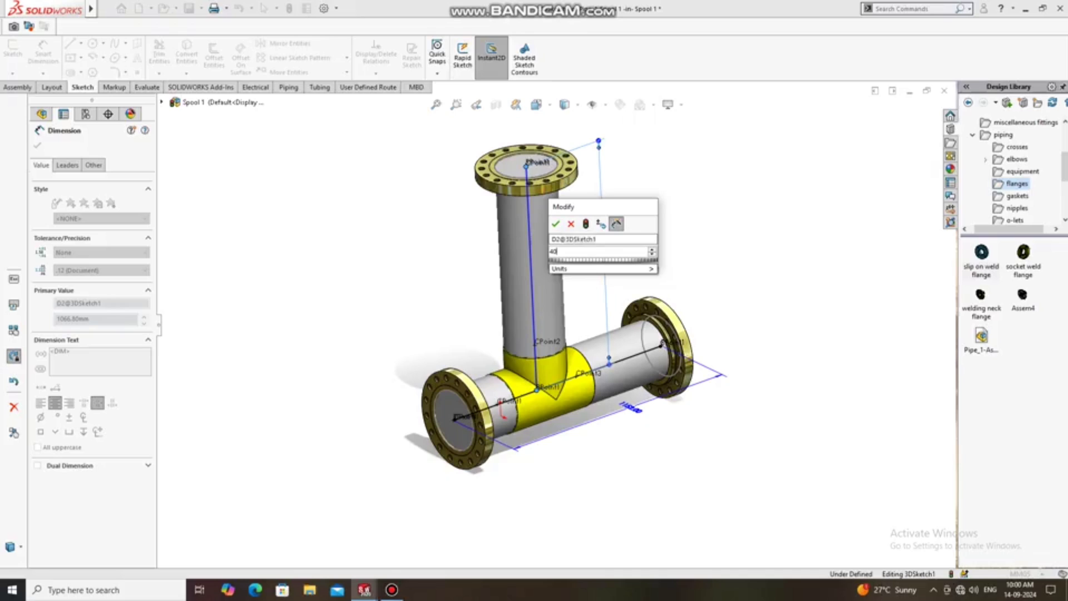
click(556, 223)
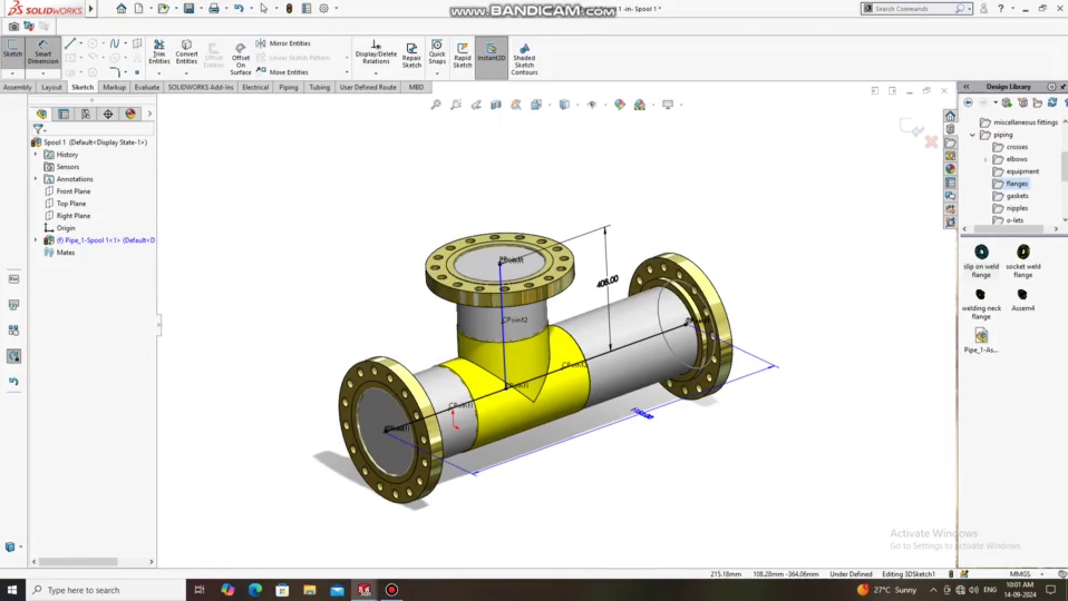
- Measure the branch point's coordinates, then select the expanded Pipe_1-Spool 1 subassembly
click(147, 87)
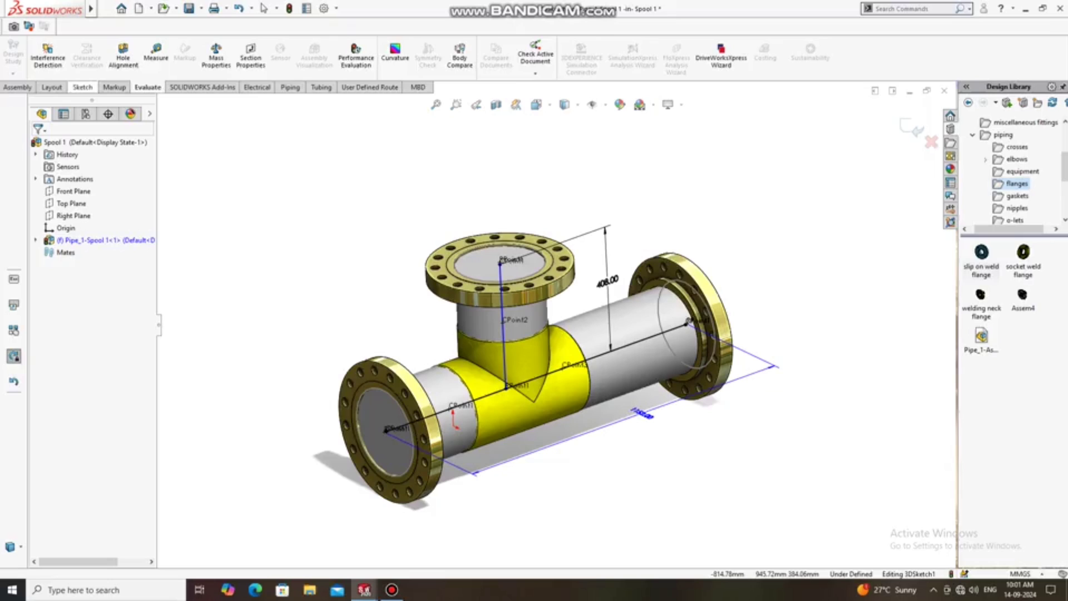
click(155, 55)
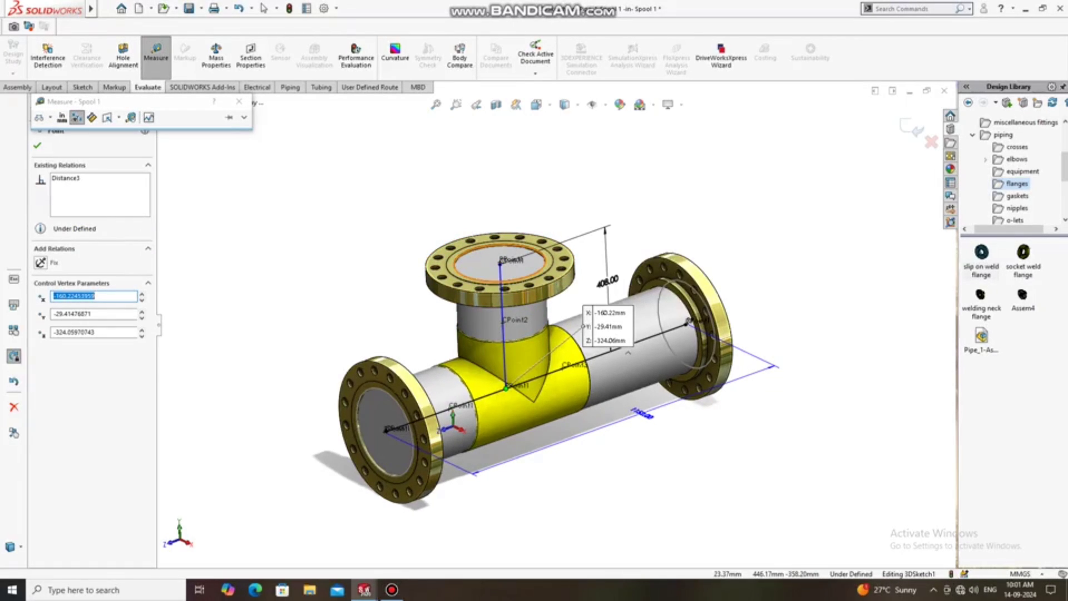
click(514, 261)
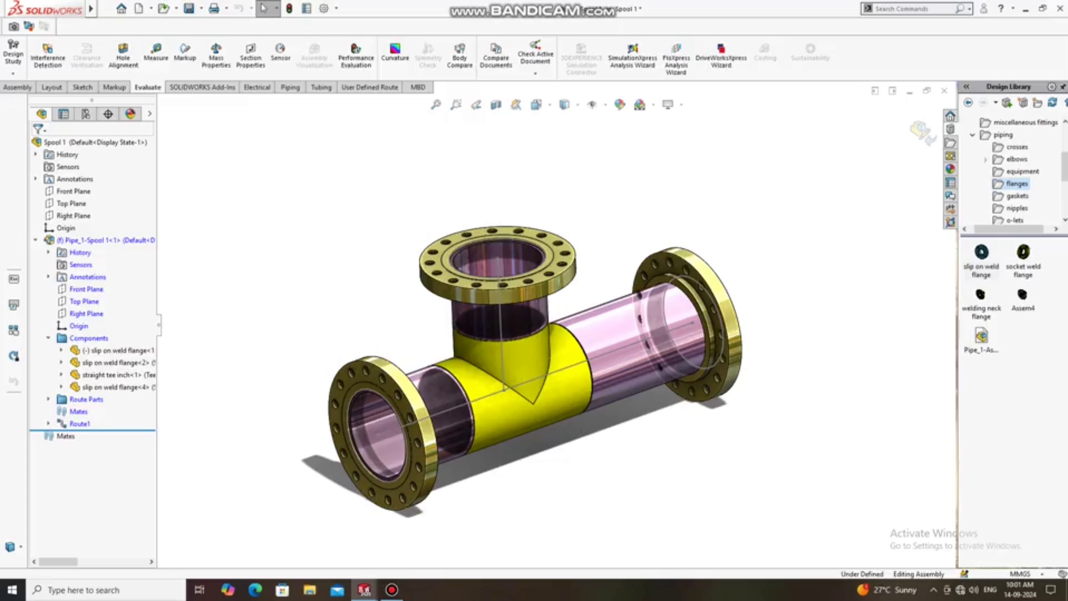
mouse_move(96, 240)
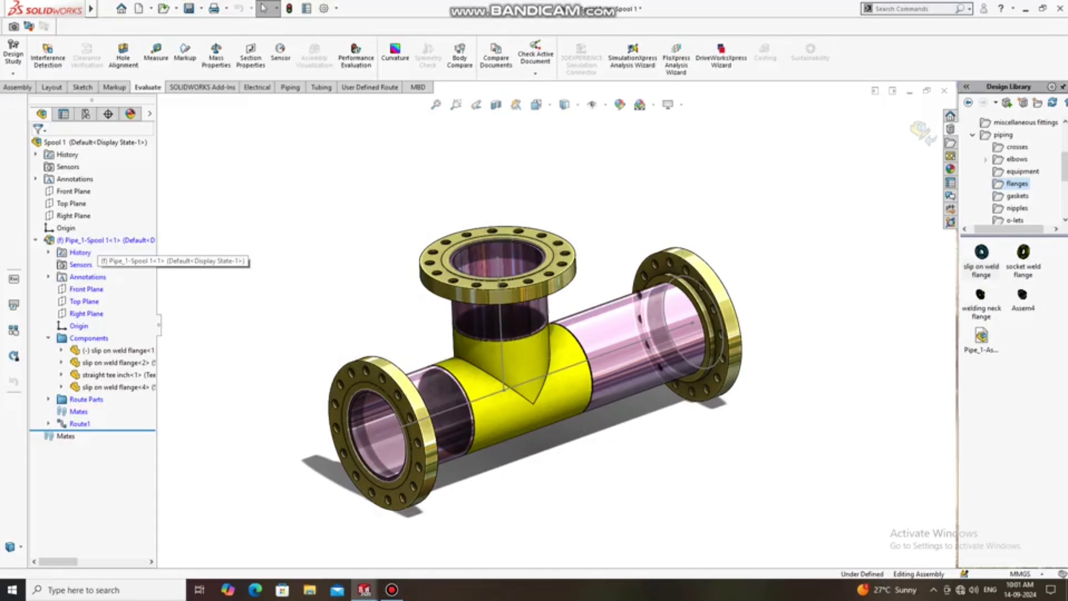
click(102, 240)
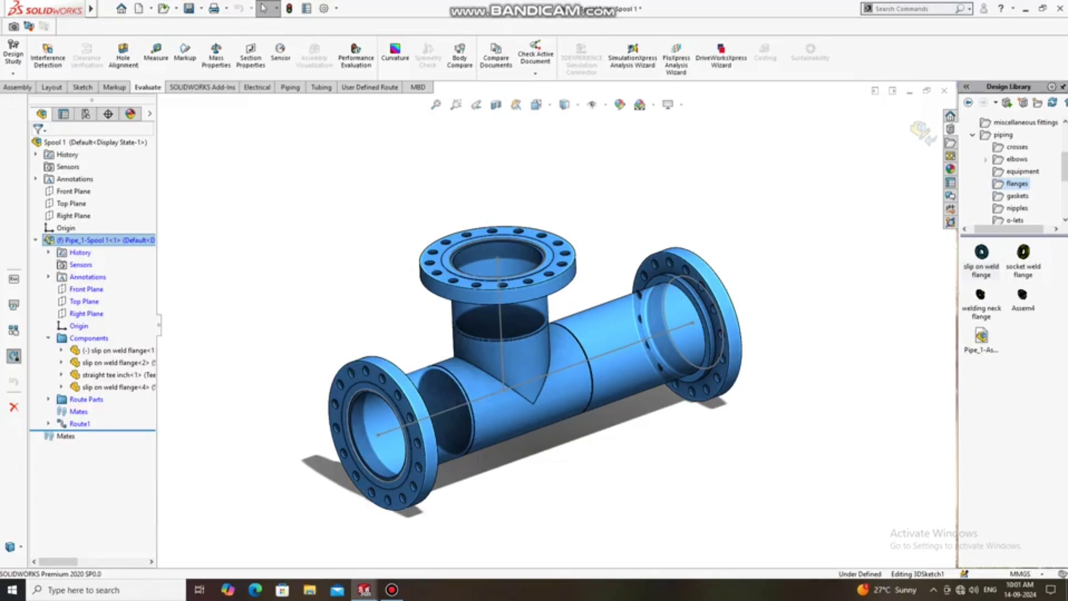
- Add a 328 mm Smart Dimension from the run end to the tee point in the route sketch and exit
click(81, 87)
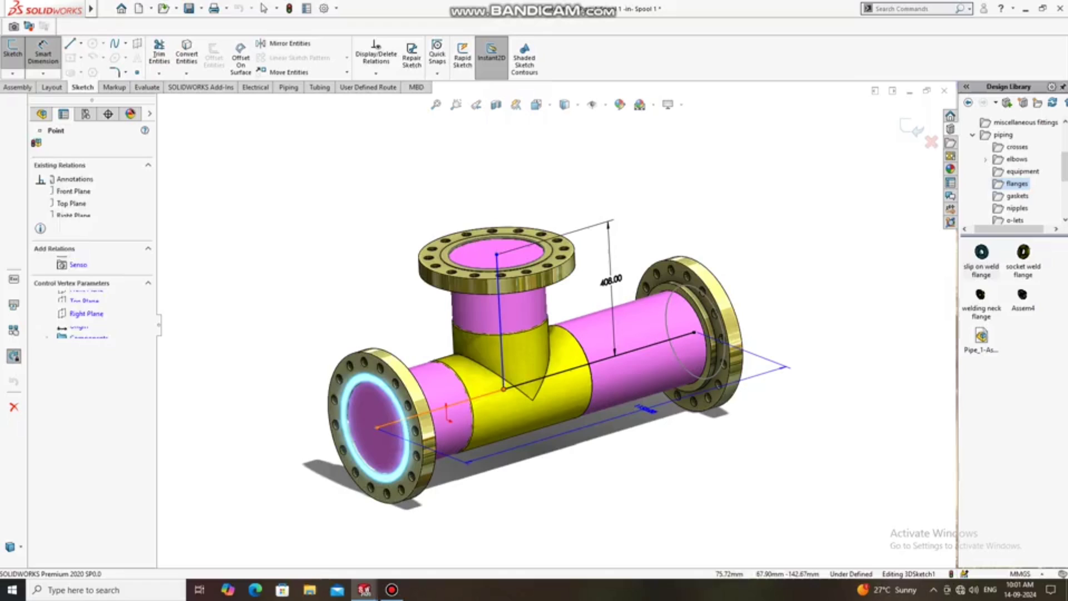
click(450, 419)
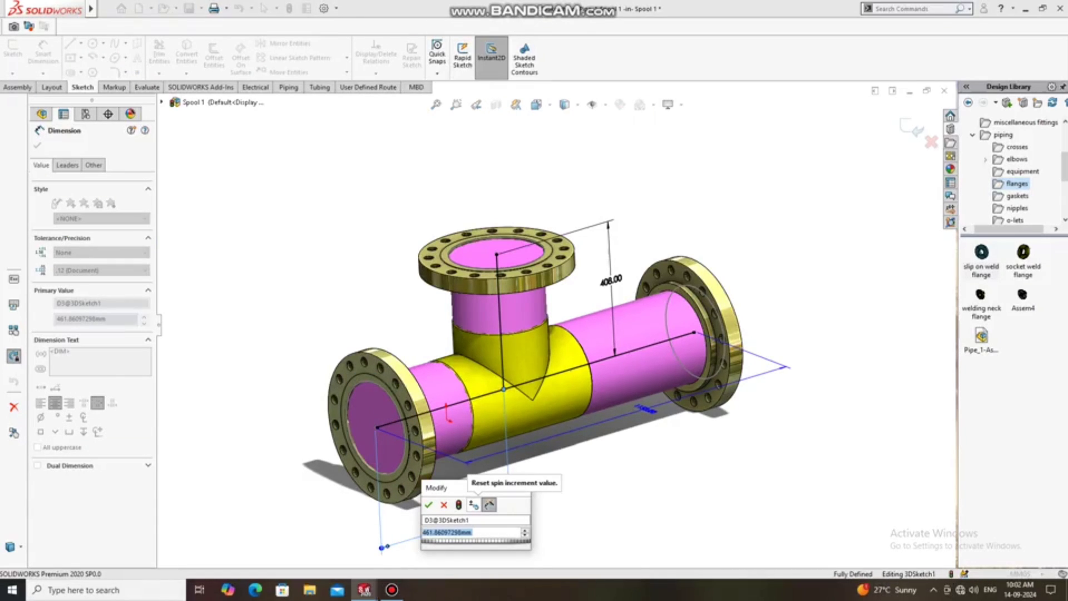
text(328)
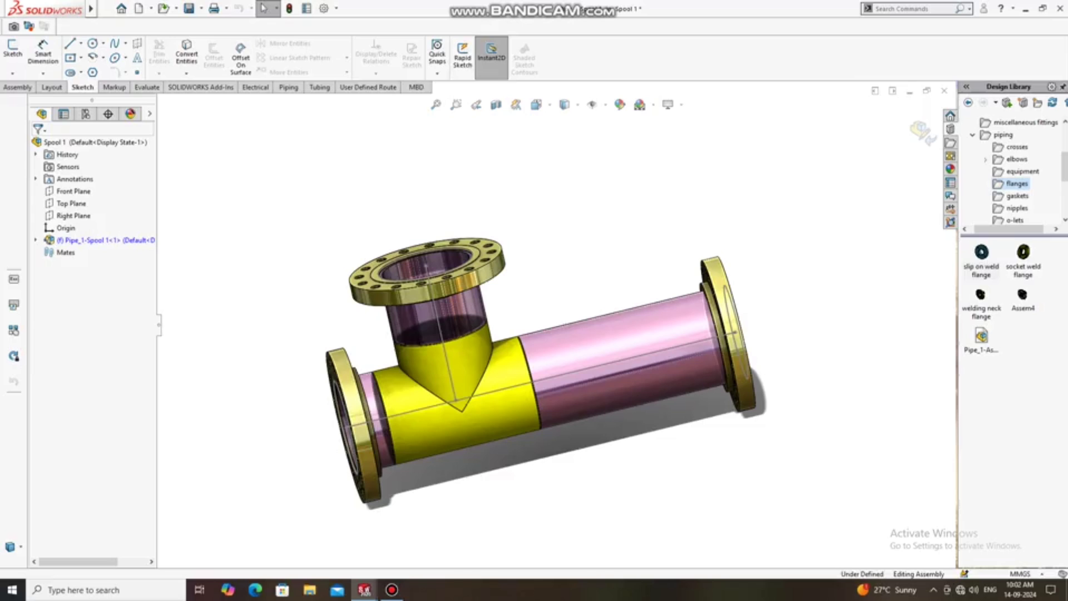
click(146, 87)
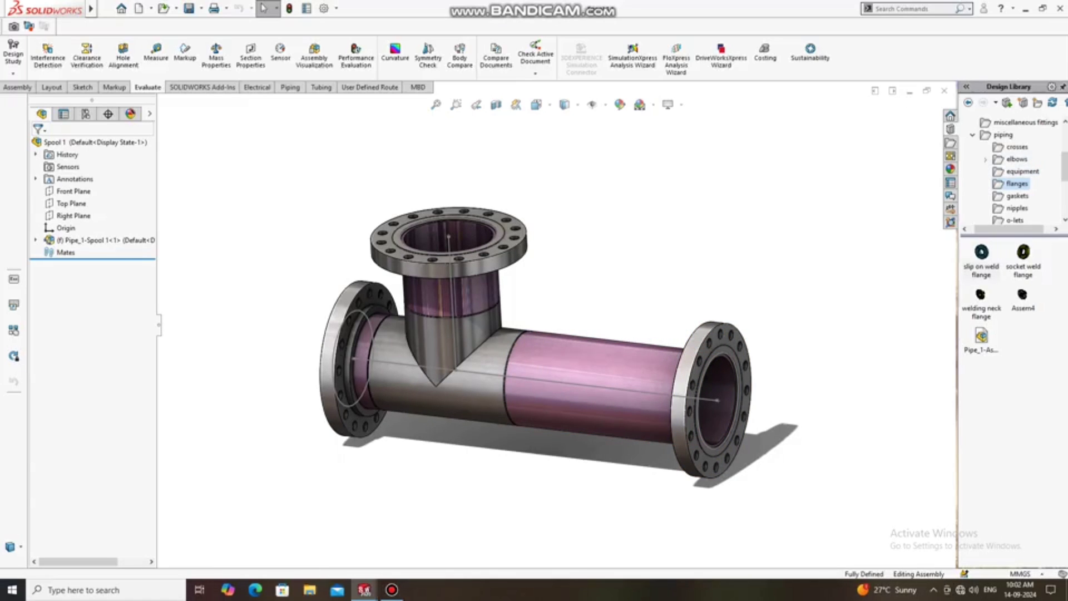
- Apply satin finish platinum from Metal > Platinum to the right, branch and left pipe sections
click(951, 168)
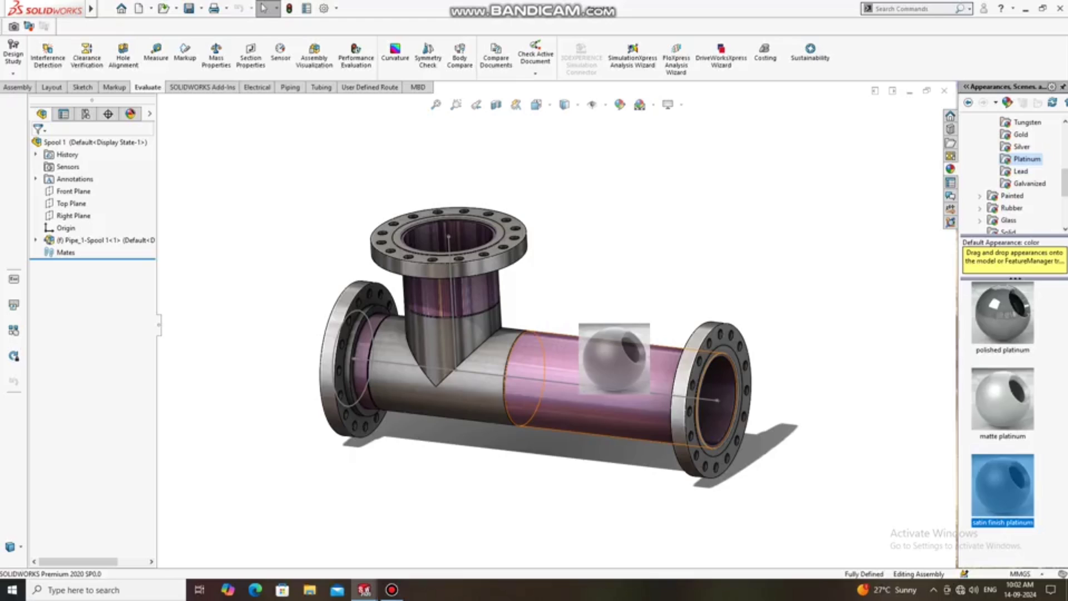
click(36, 240)
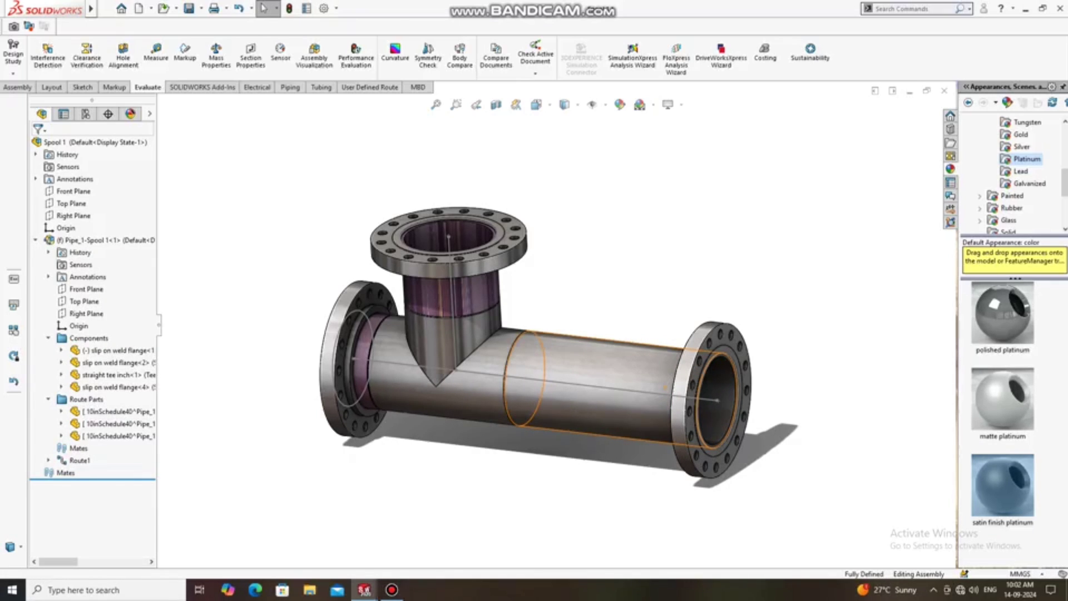
click(1002, 491)
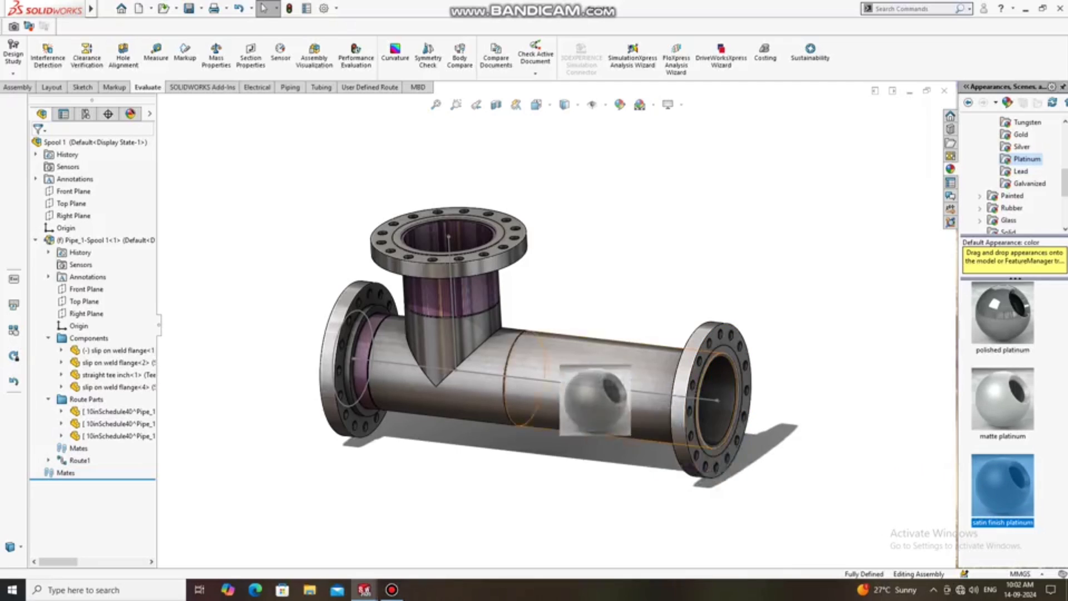
click(449, 307)
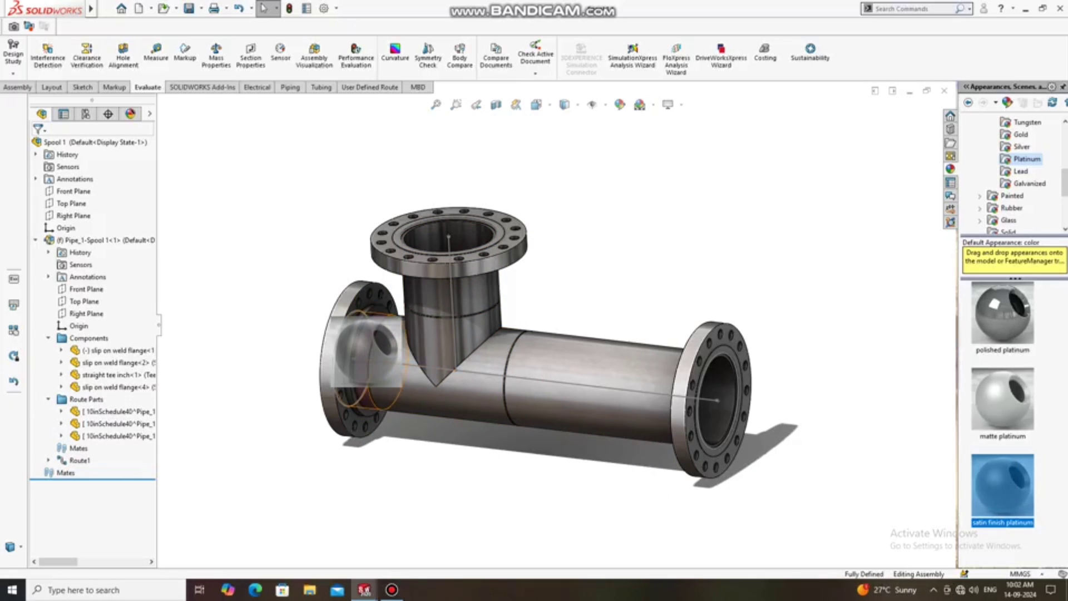
click(368, 353)
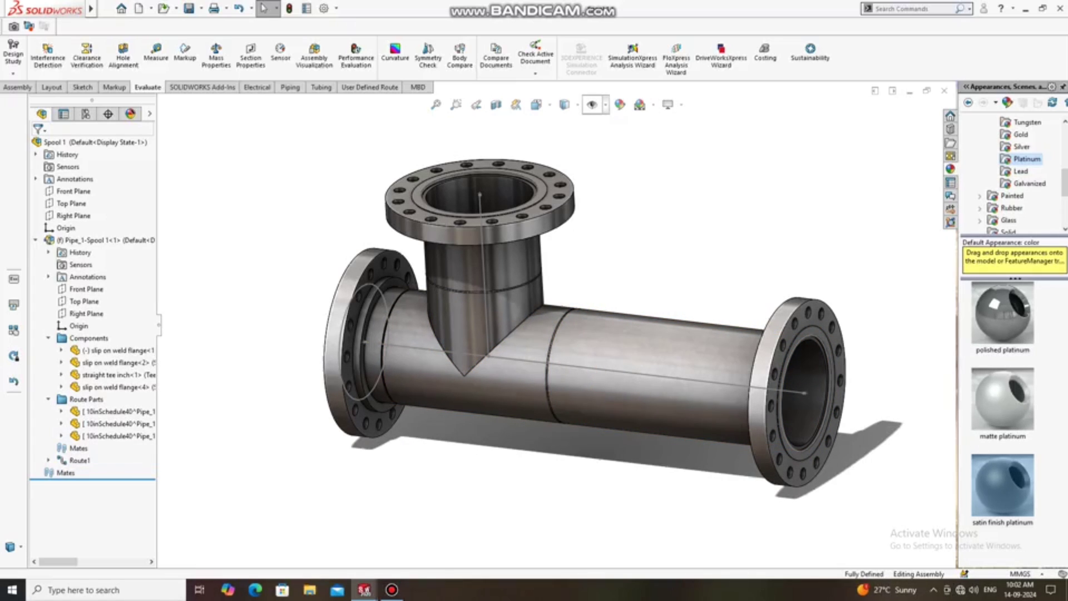
click(593, 105)
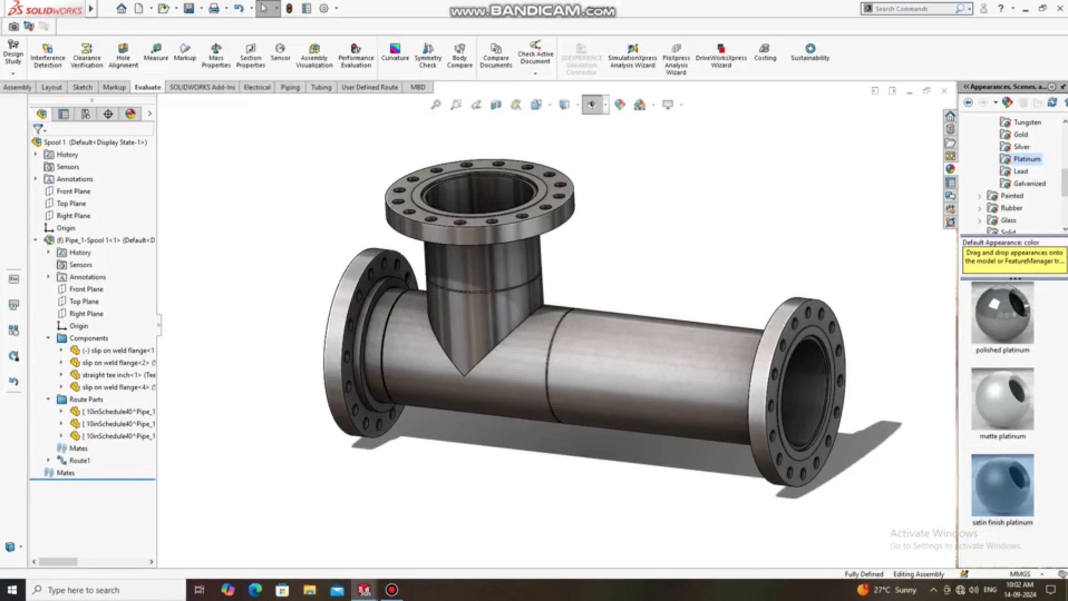